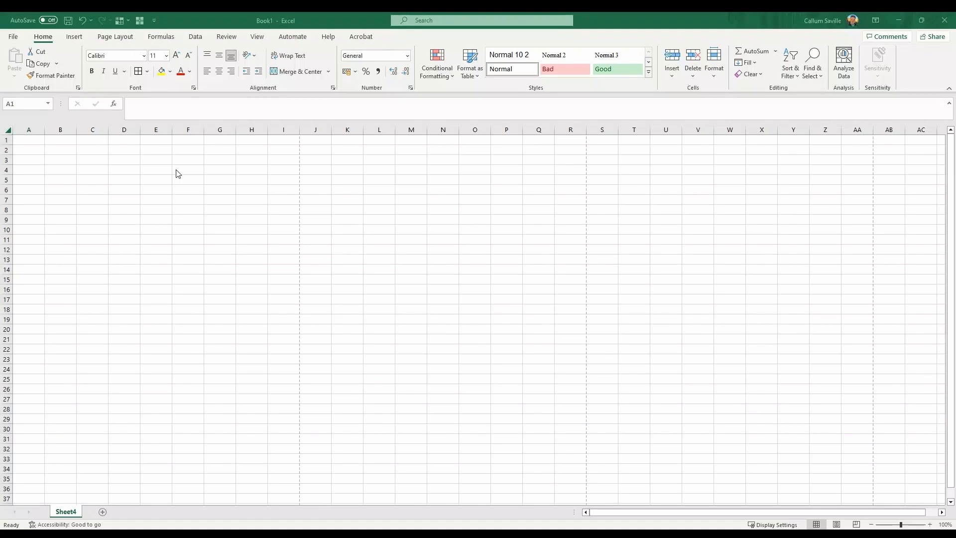
Step: Type the headings Ref., Description, Quantity, Unit, Rate and Total across A1:F1
left_click(29, 141)
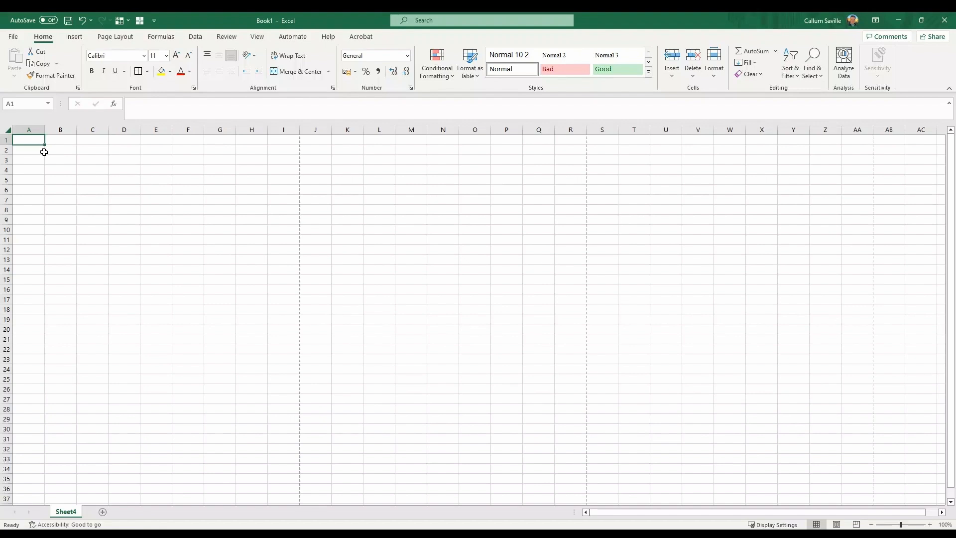
type("Ref.")
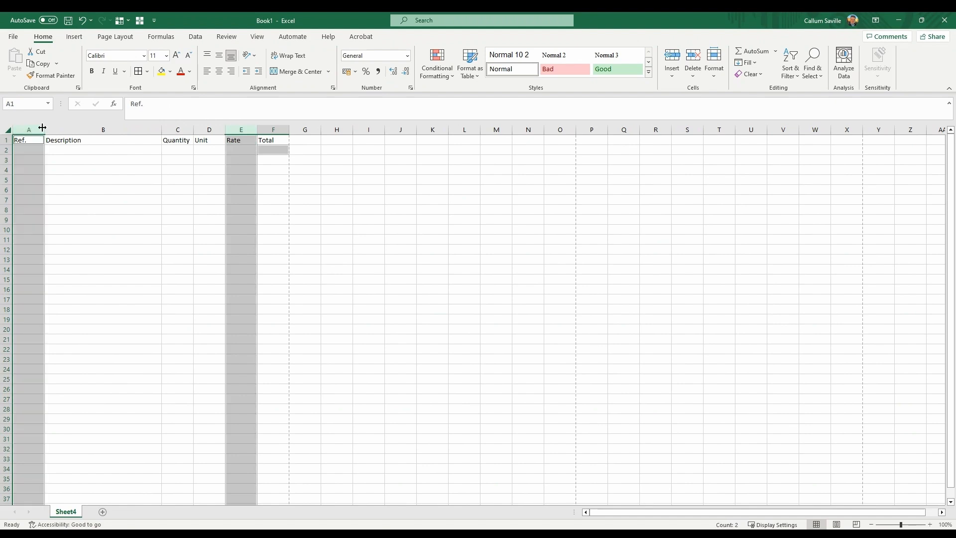
left_click(208, 139)
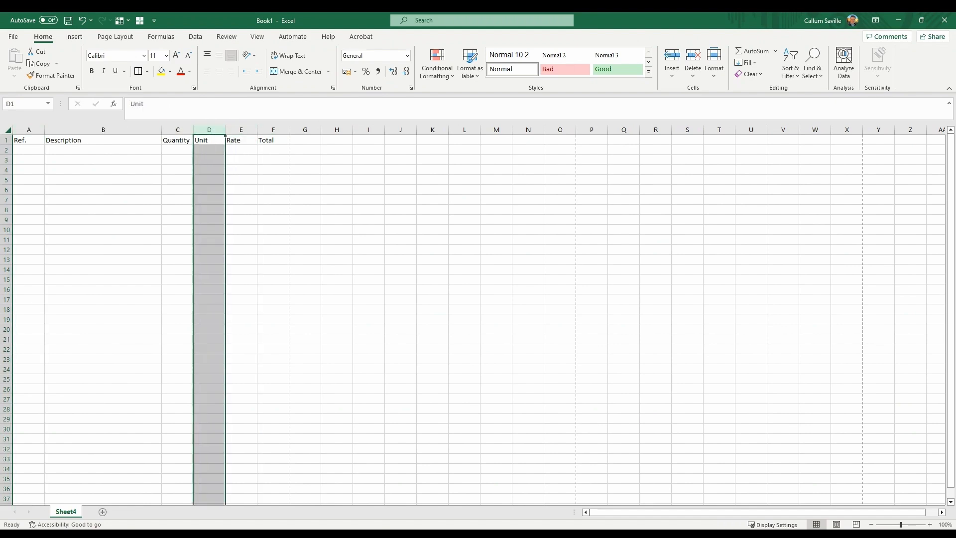
left_click(25, 129)
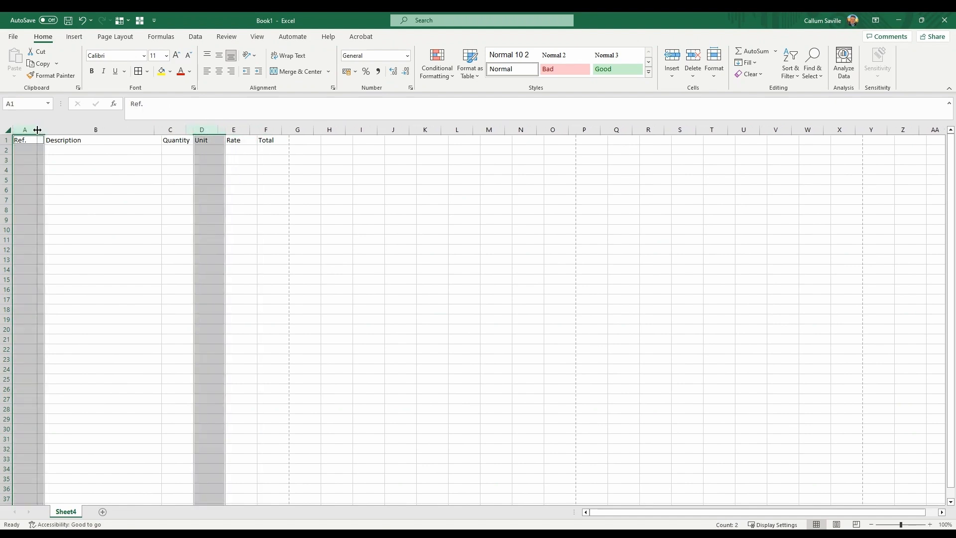
Step: Switch to Page Layout view and widen column B until column F meets the page edge
left_click(95, 169)
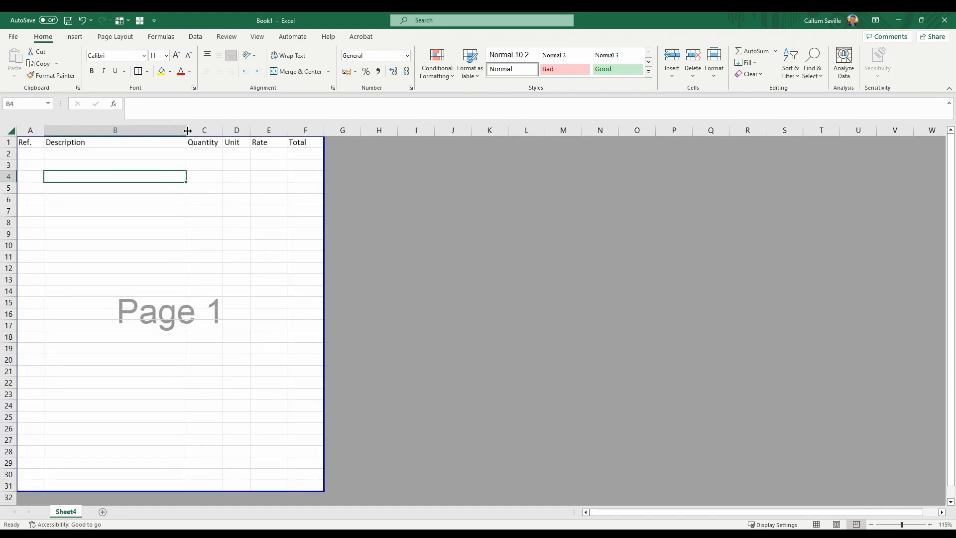
left_click_drag(187, 130, 219, 130)
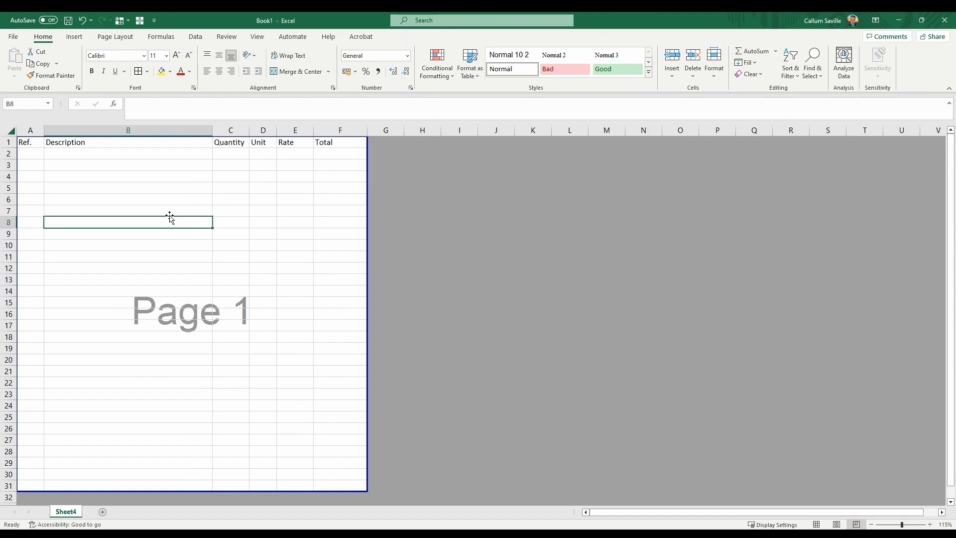
left_click(7, 142)
type("Concrete Fram")
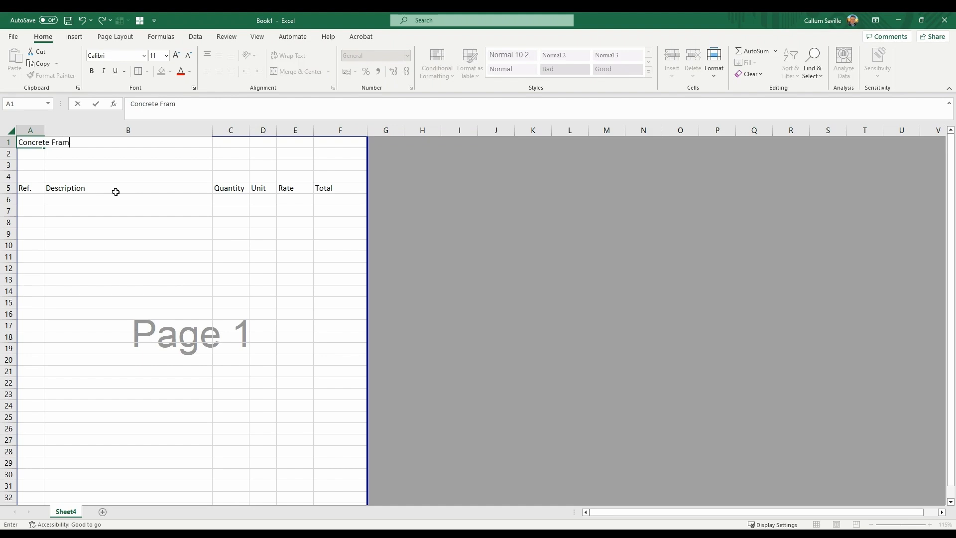
Step: Type the 'Concrete Framed Building' and 'Metroun Ltd' title rows above the headings
type("ed Building")
left_click(30, 154)
type("Metroun Ltd")
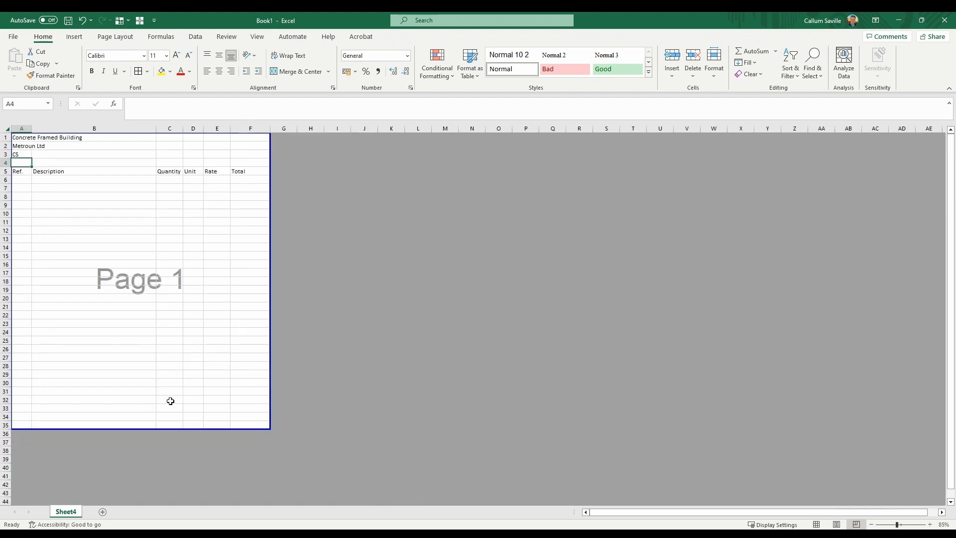
scroll("down", 3)
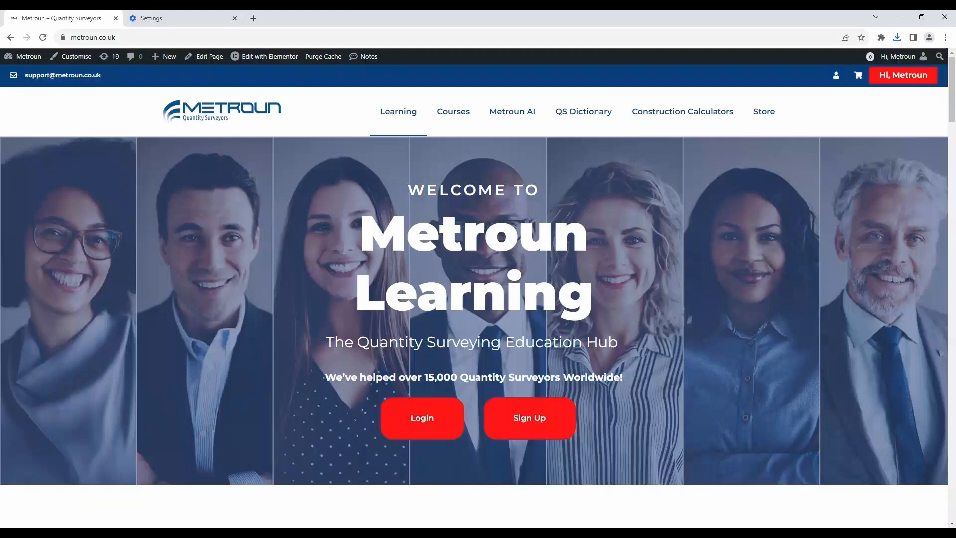
Step: Scroll the Metroun homepage and page through the QS Principles courses
scroll("down", 3)
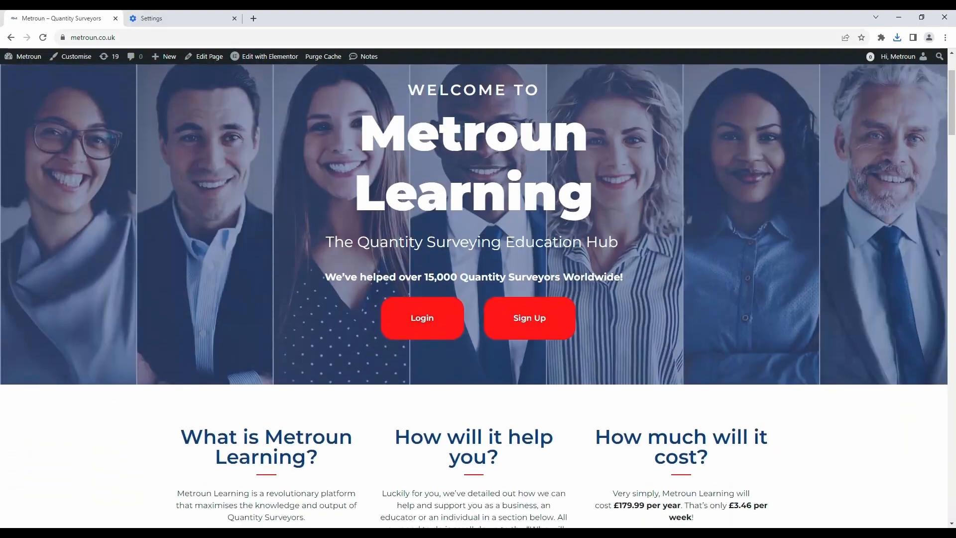
scroll("down", 3)
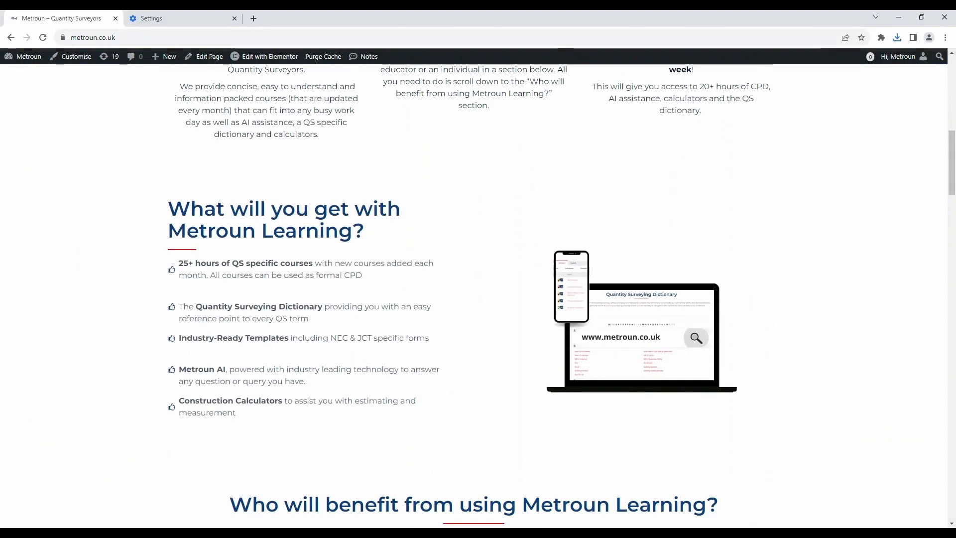
mouse_move(464, 275)
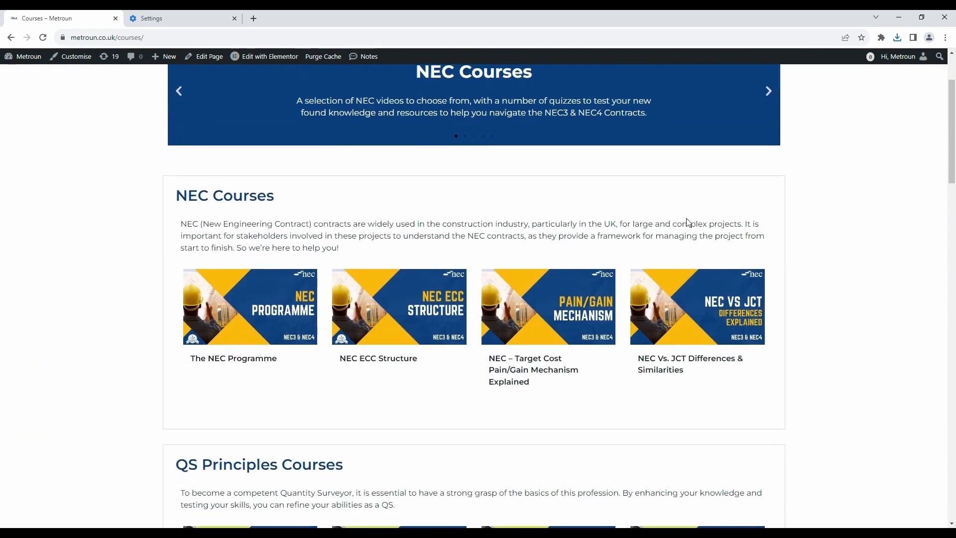
scroll("down", 3)
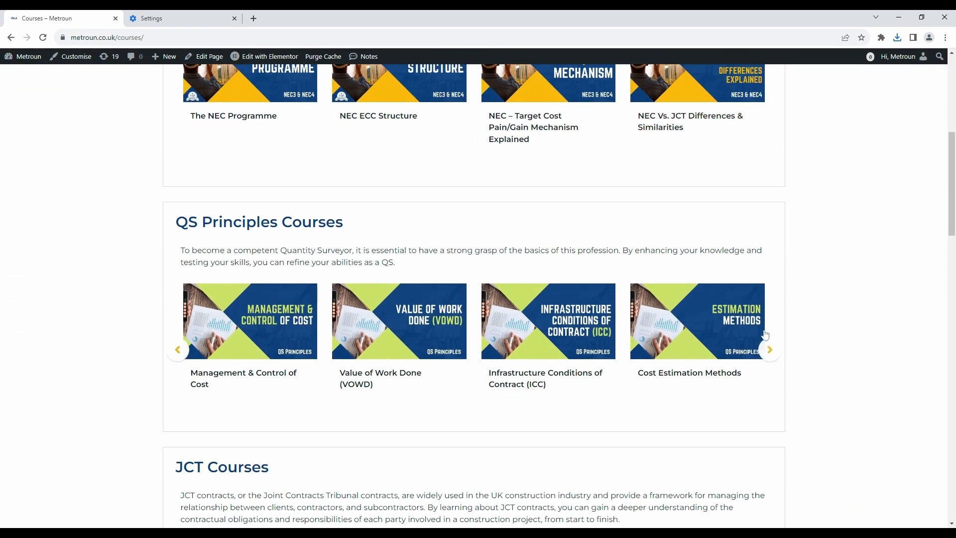
left_click(769, 349)
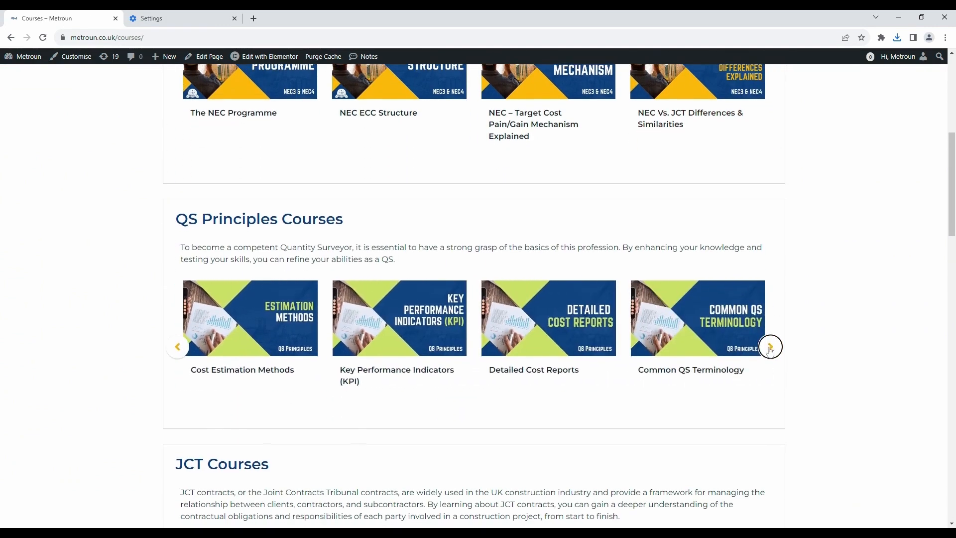
Step: Visit the Metroun AI and QS Dictionary pages, then open The NEC Programme course
left_click(511, 111)
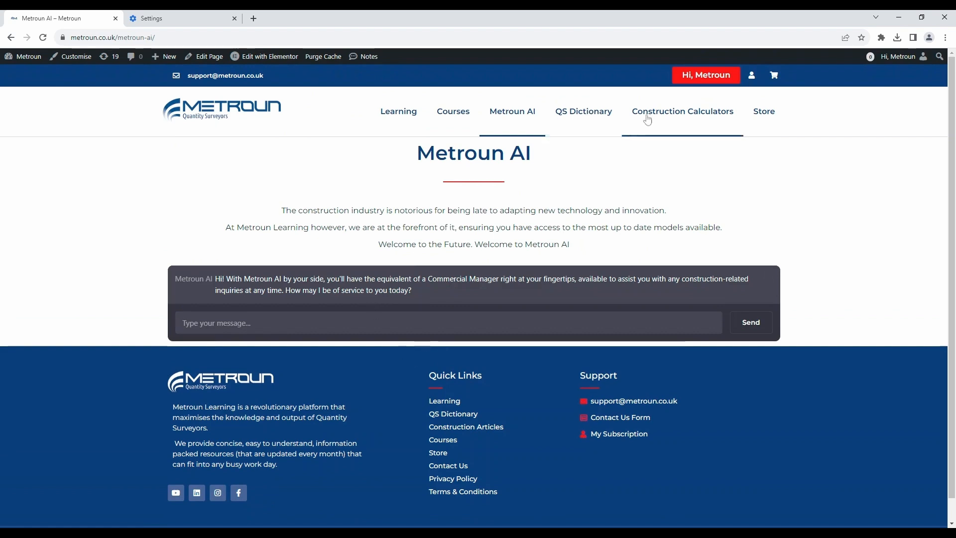
left_click(583, 111)
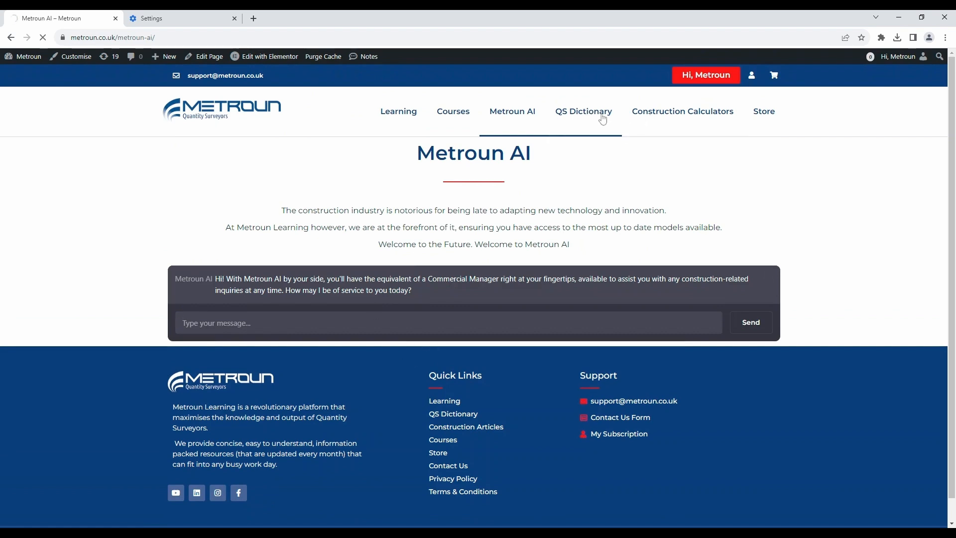
left_click(583, 111)
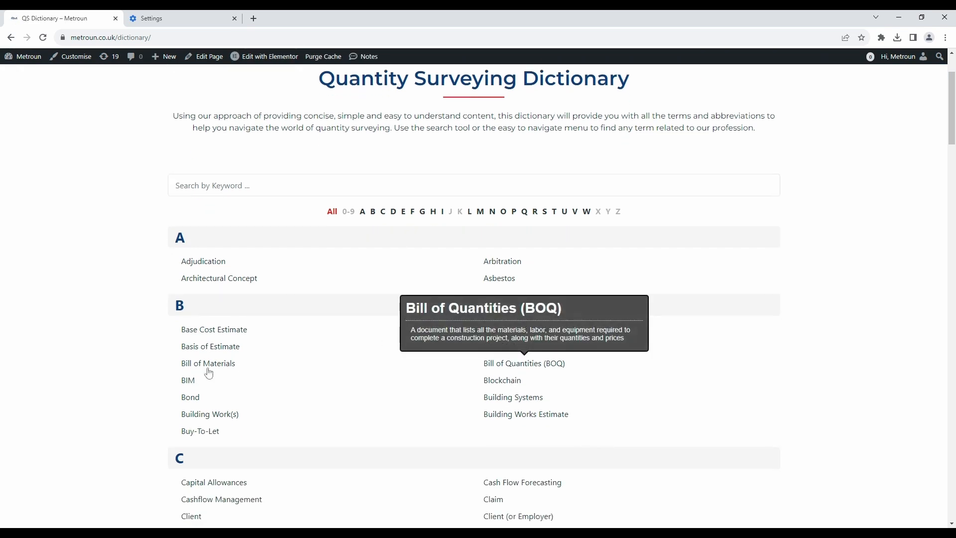
mouse_move(188, 381)
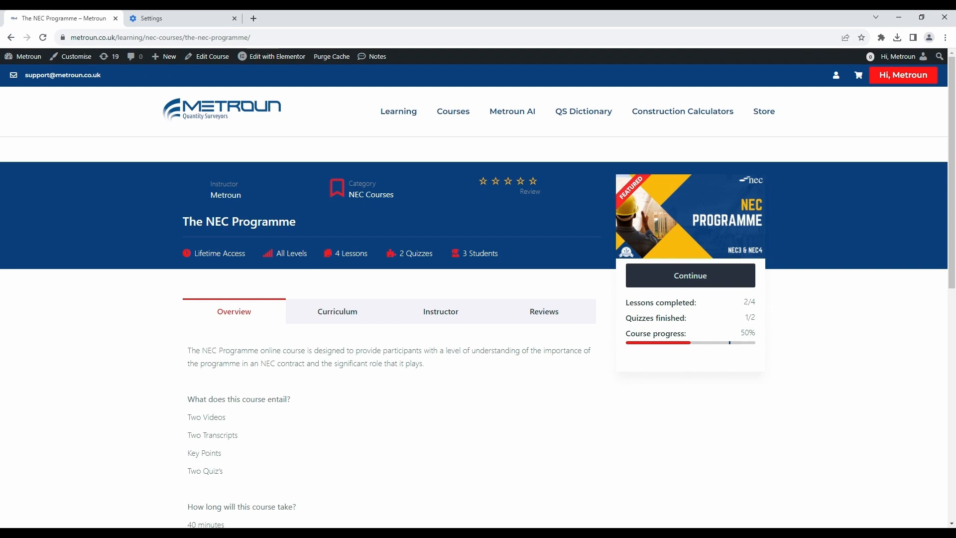
scroll("down", 3)
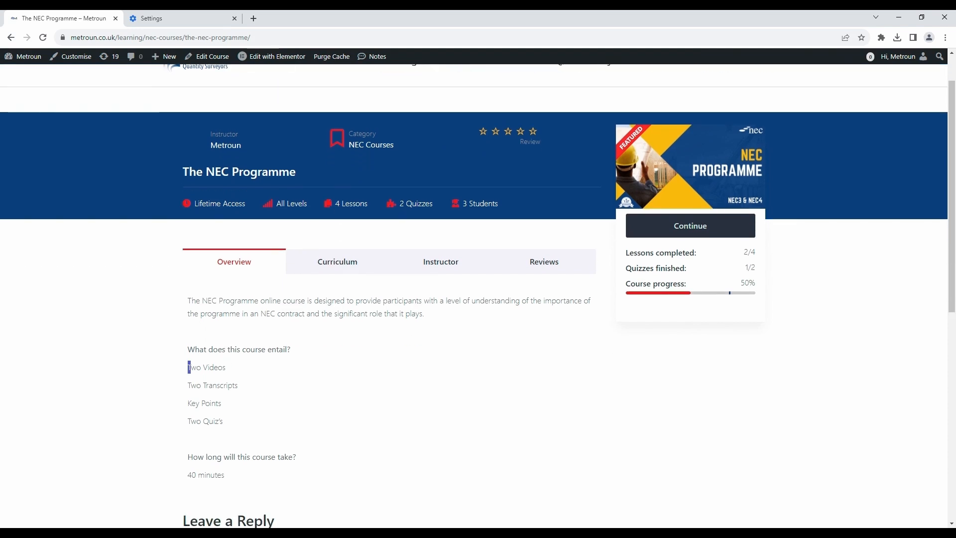
scroll("up", 3)
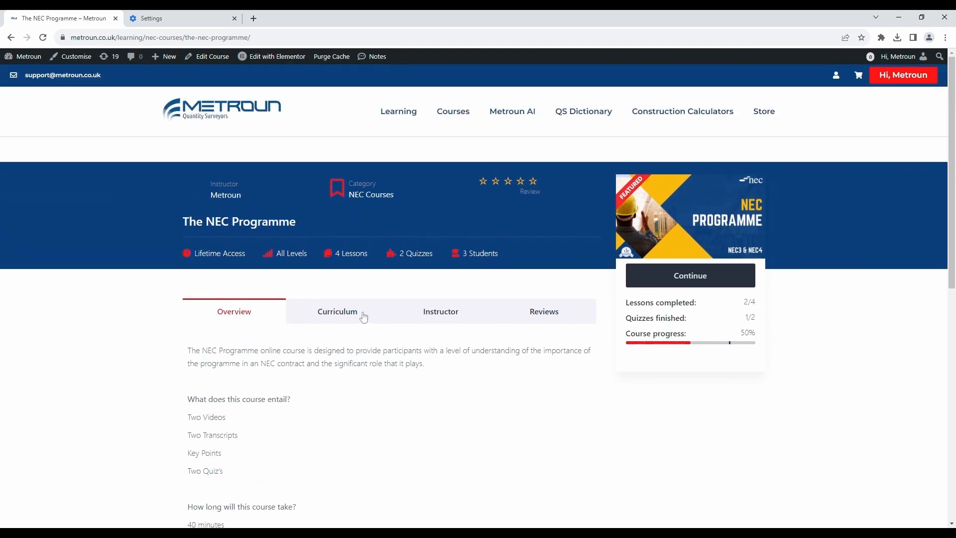
left_click(337, 312)
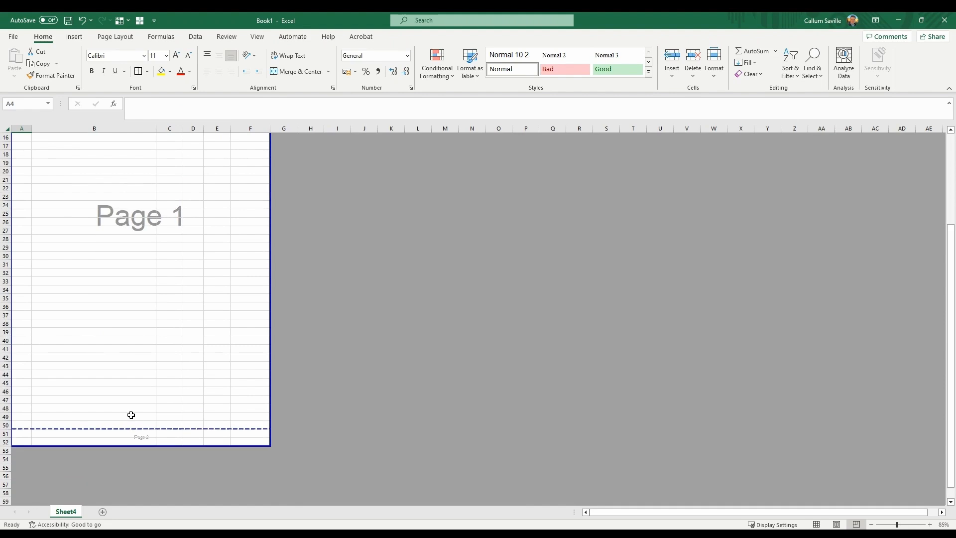
Step: Select A5:F44, the table area from the row-5 headings down page 1
scroll("up", 3)
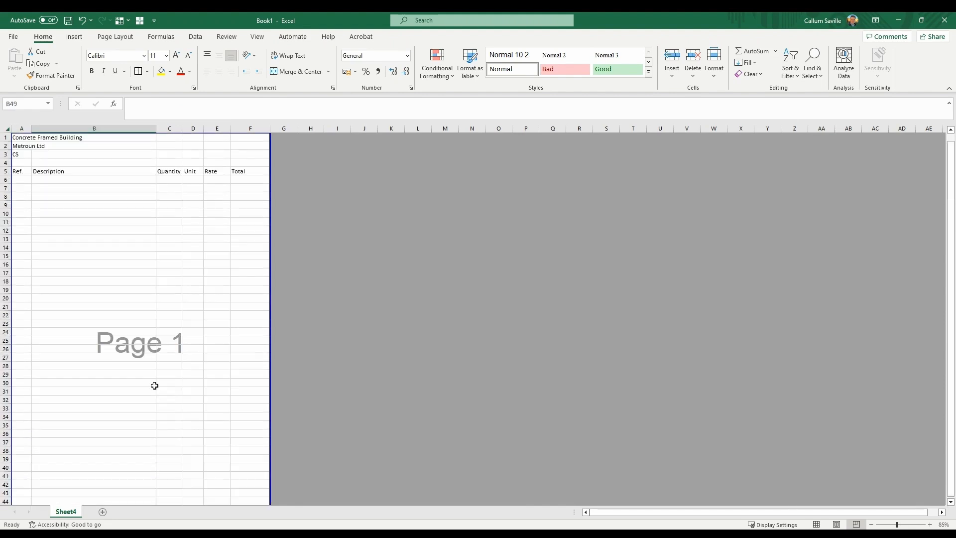
left_click_drag(18, 171, 250, 329)
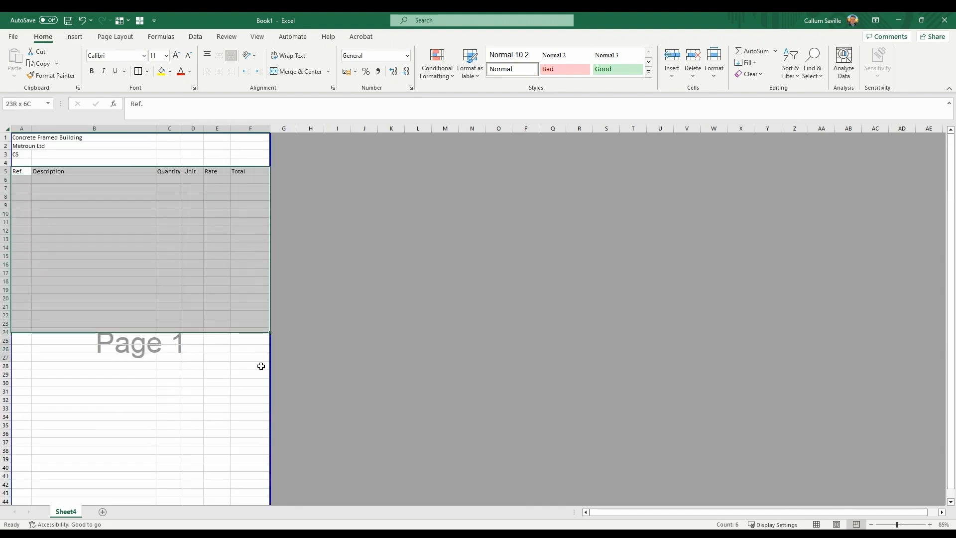
scroll("down", 3)
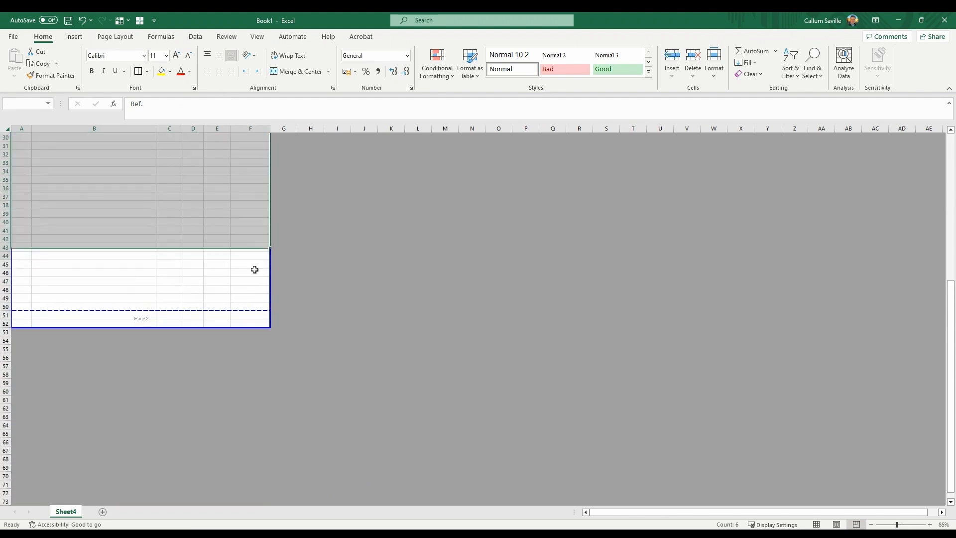
scroll("up", 3)
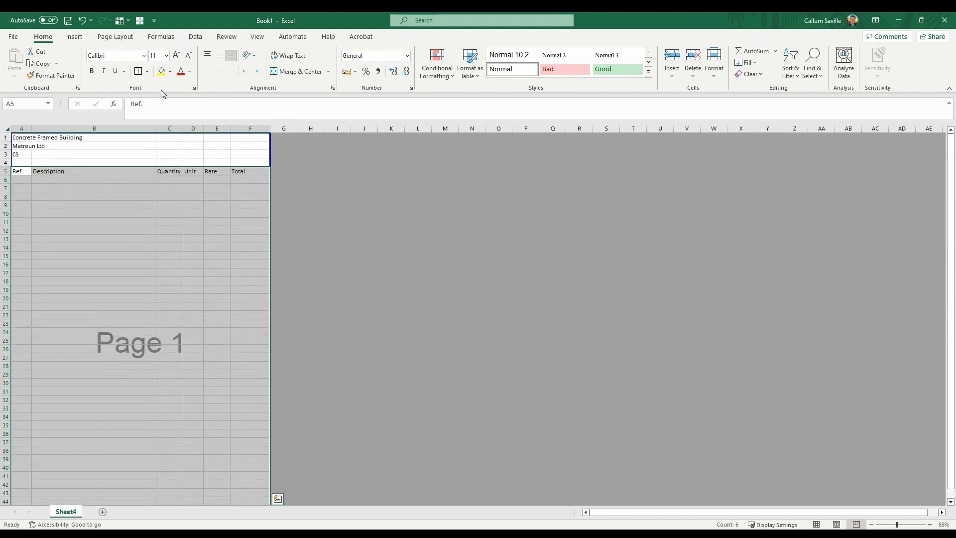
Step: Apply outline and inside vertical borders to the page 1 table through More Borders
left_click(148, 71)
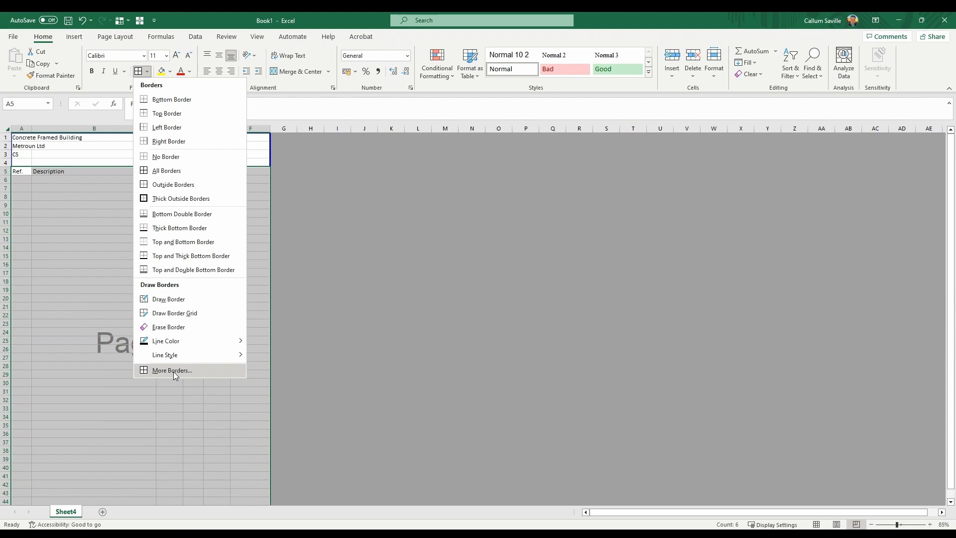
left_click(172, 370)
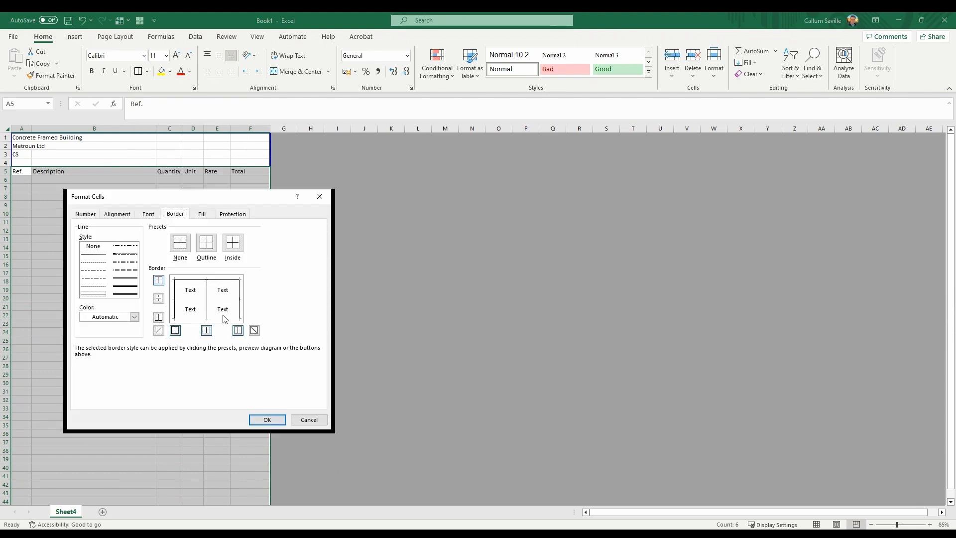
left_click(266, 419)
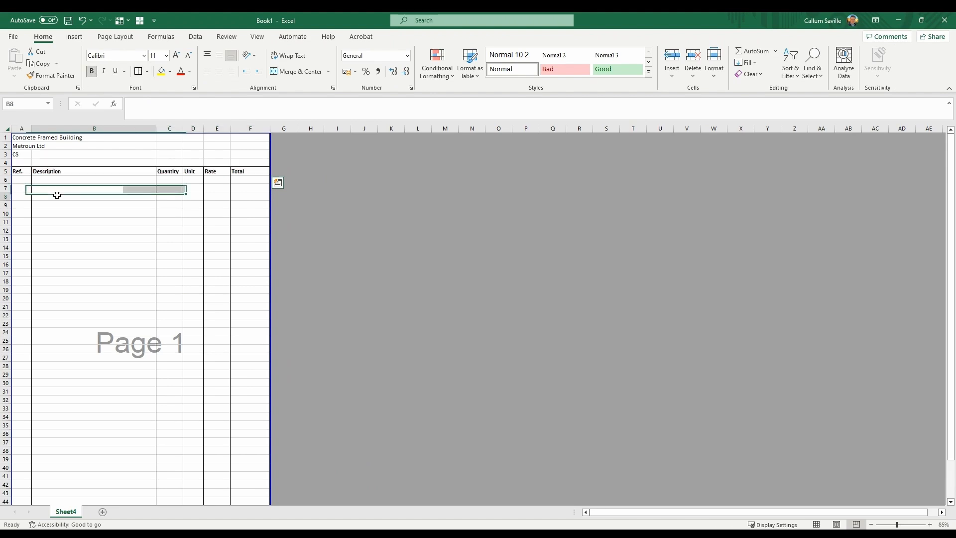
left_click(21, 171)
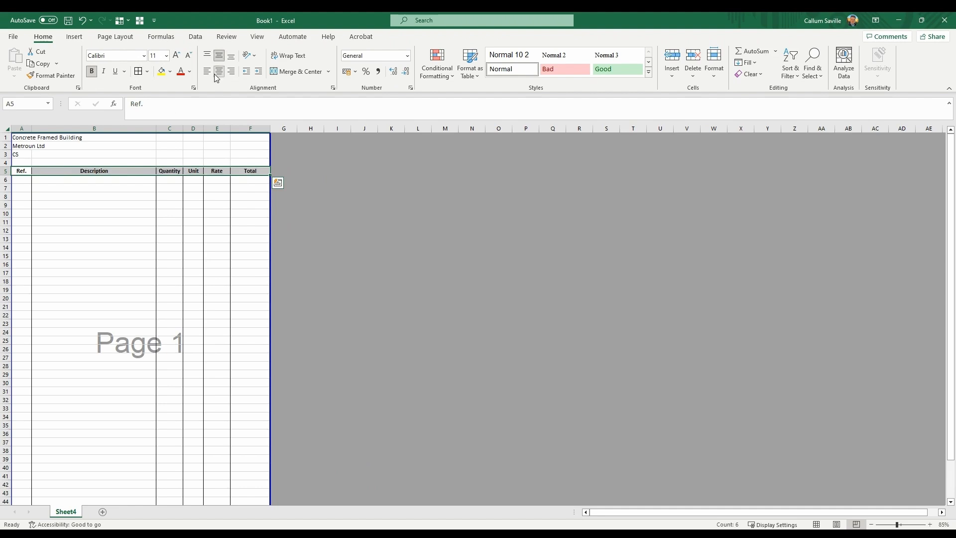
Step: Enter the CS/Metroun/1 and Page 1 footer in row 50 and a Total label in B48
scroll("down", 3)
type("CS")
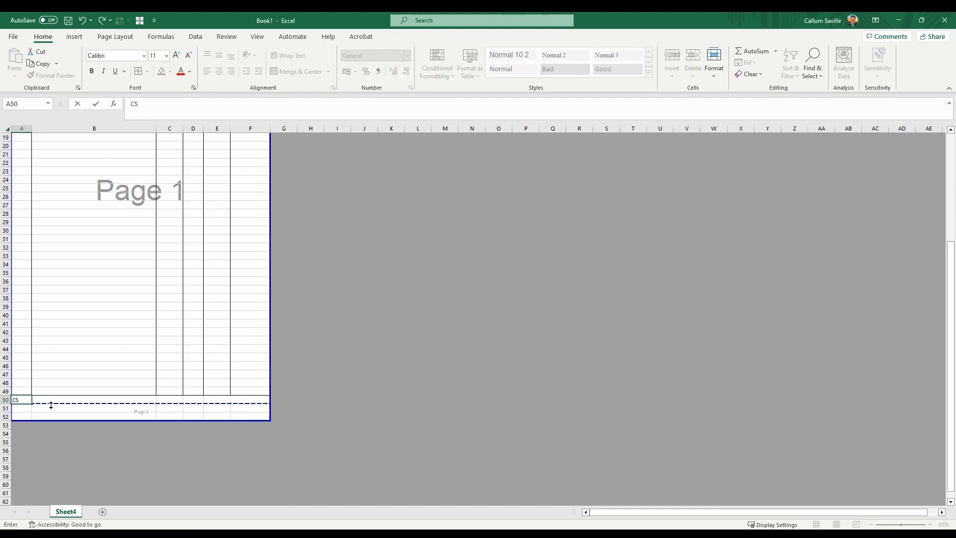
type("/Me")
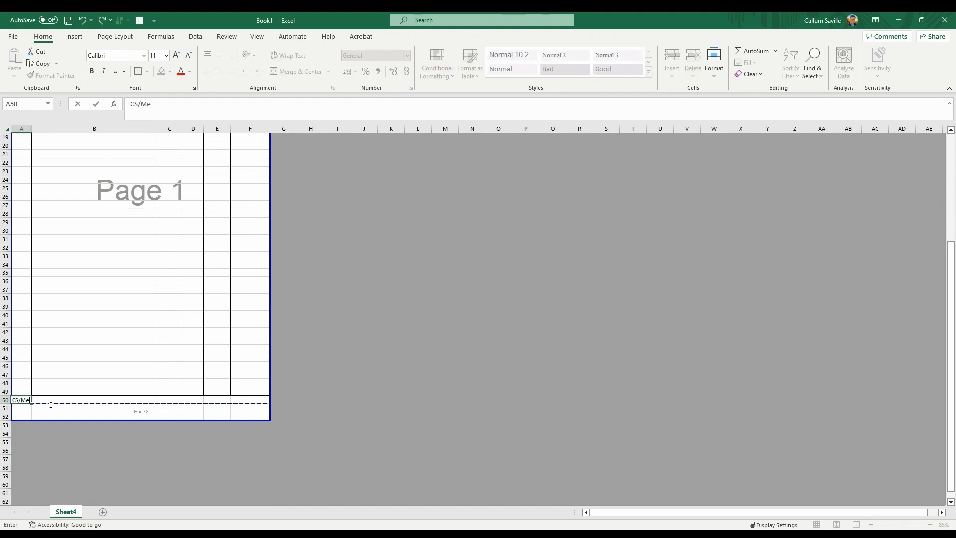
type("troun/1")
left_click(170, 400)
type("P")
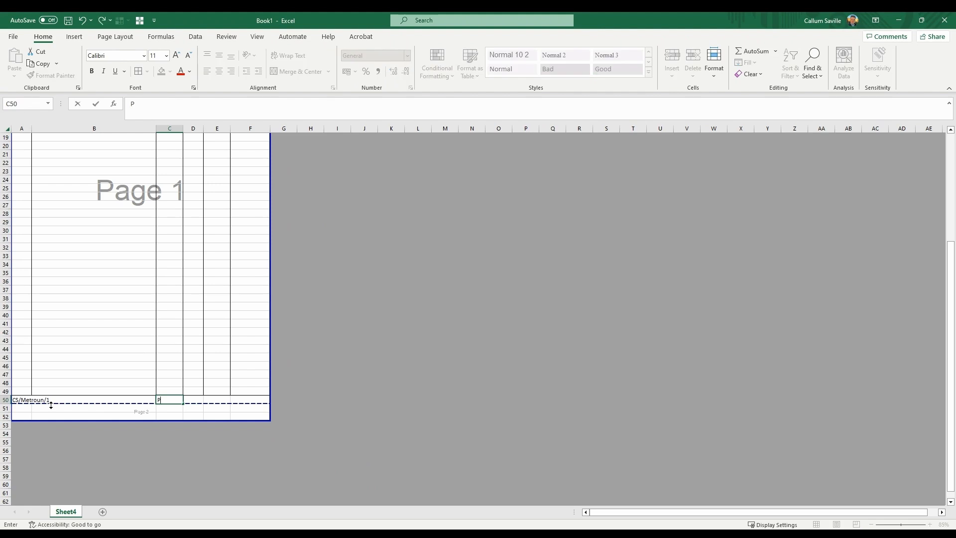
type("age 1")
key("Return")
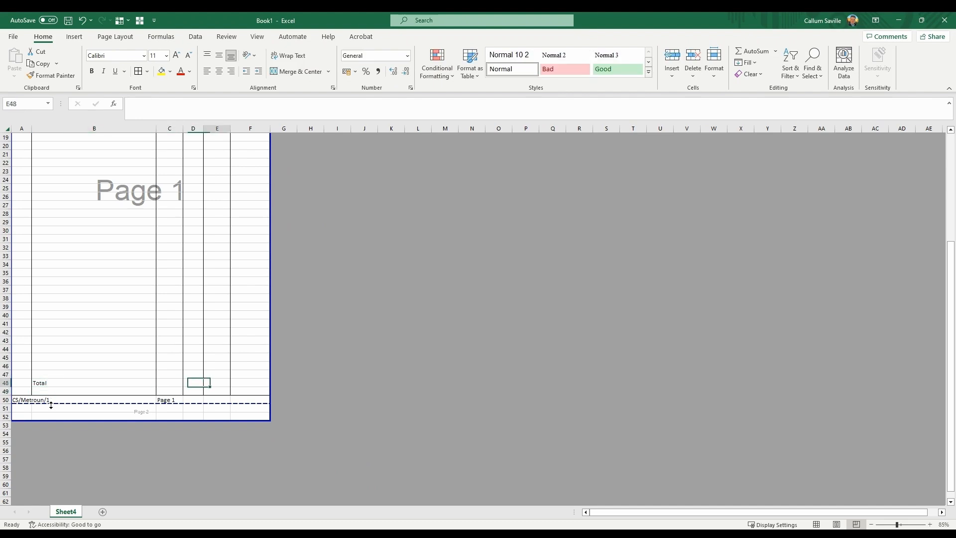
type("=sum")
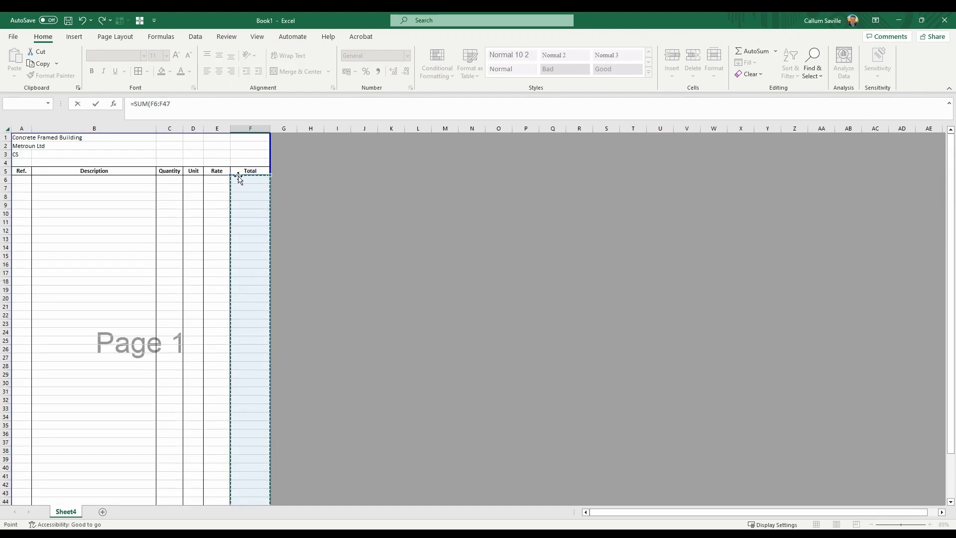
Step: Enter =SUM(F6:F47) in F48 as the page 1 total
key("Return")
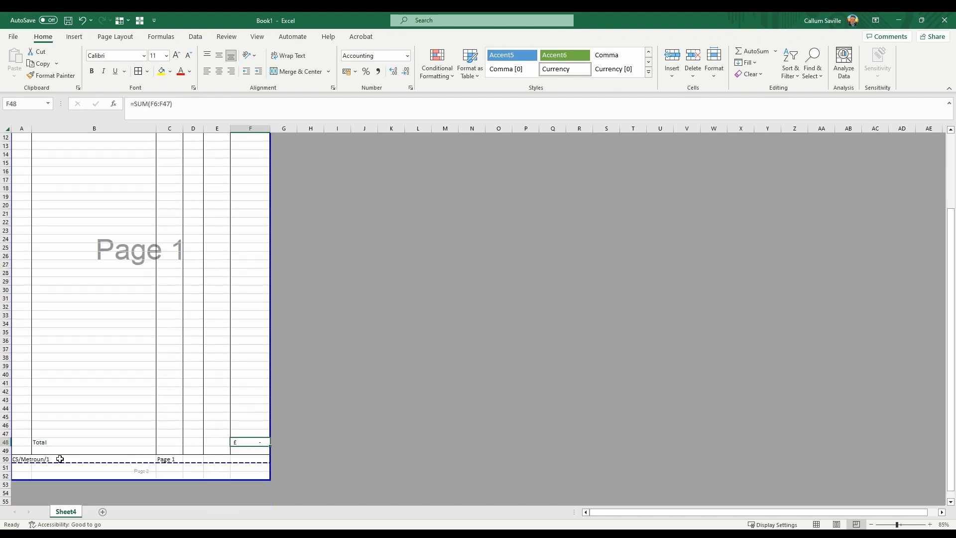
left_click(94, 441)
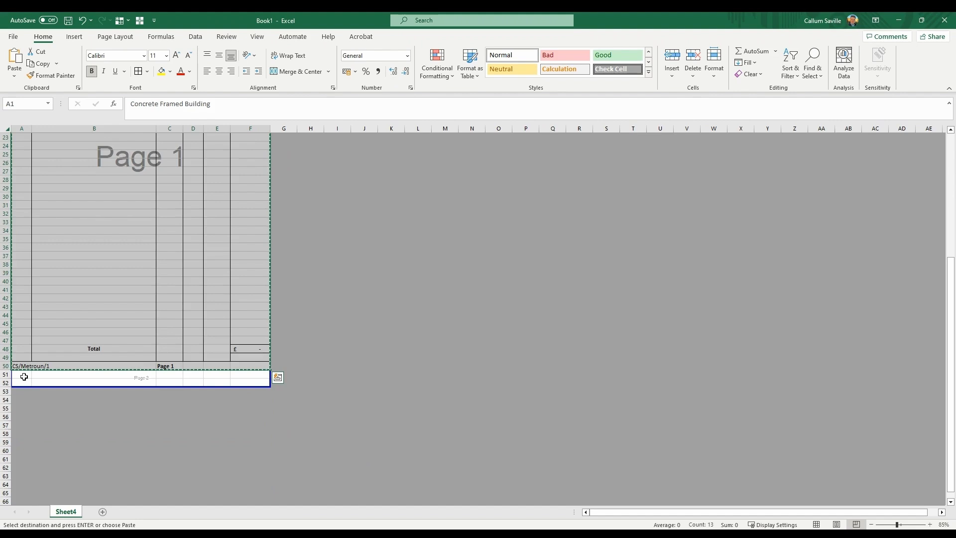
Step: Paste the copied page 1 block below itself to create the following pages
scroll("down", 3)
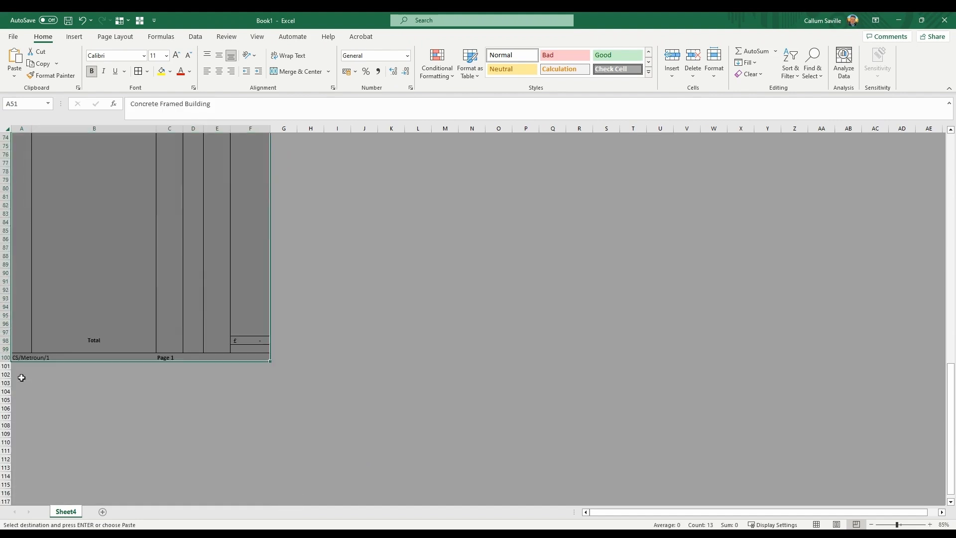
key("ctrl+v")
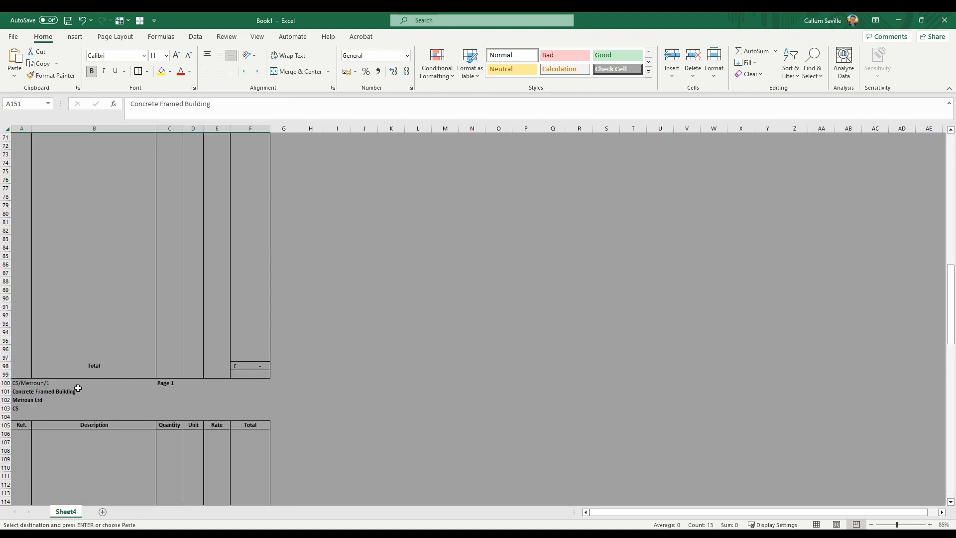
scroll("up", 3)
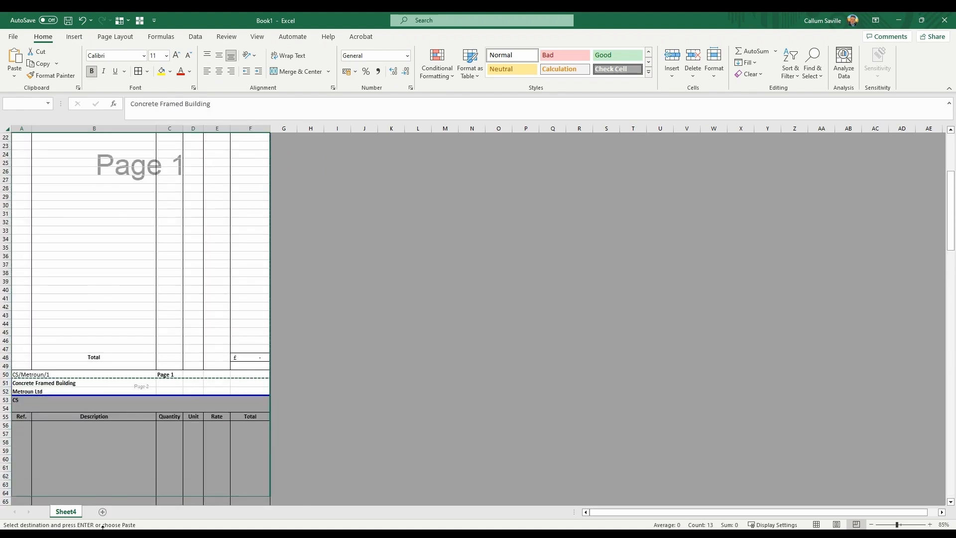
scroll("down", 3)
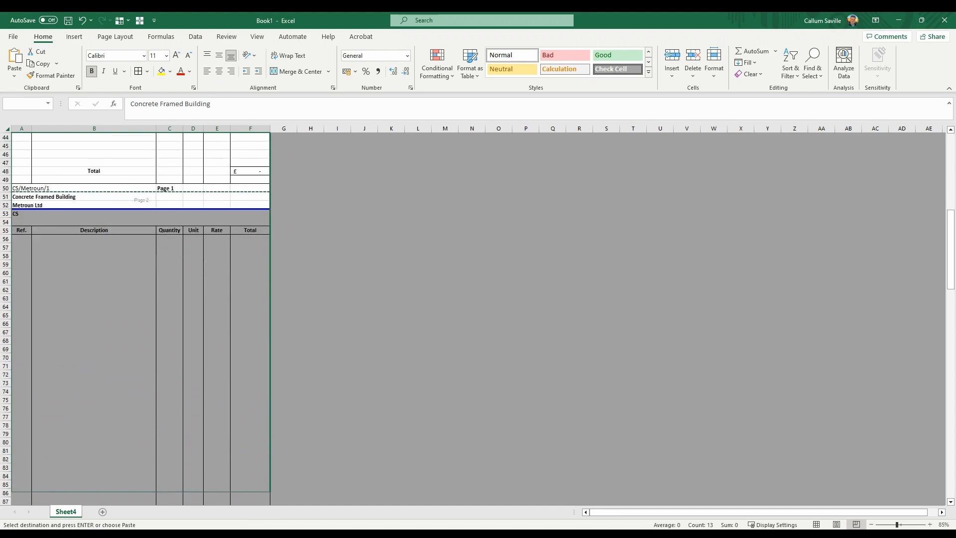
scroll("down", 3)
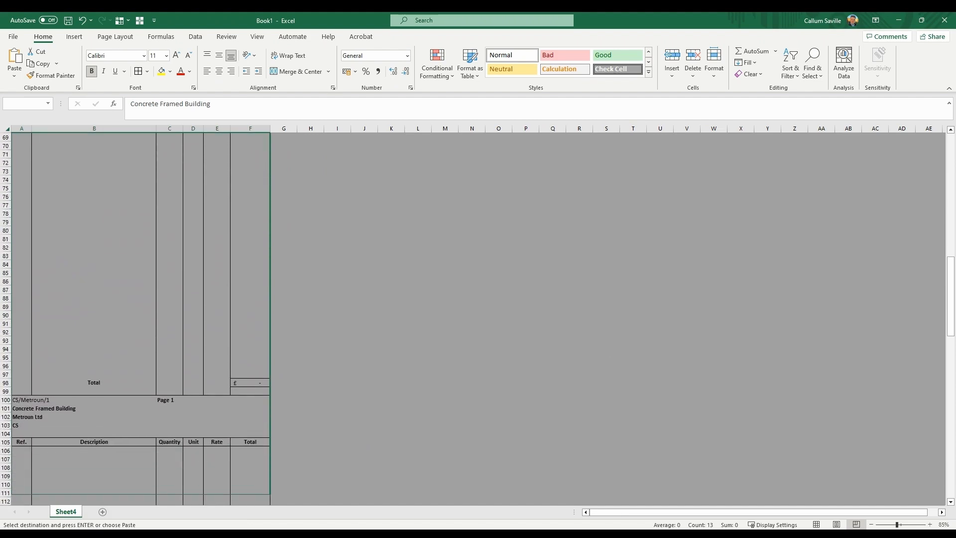
scroll("down", 3)
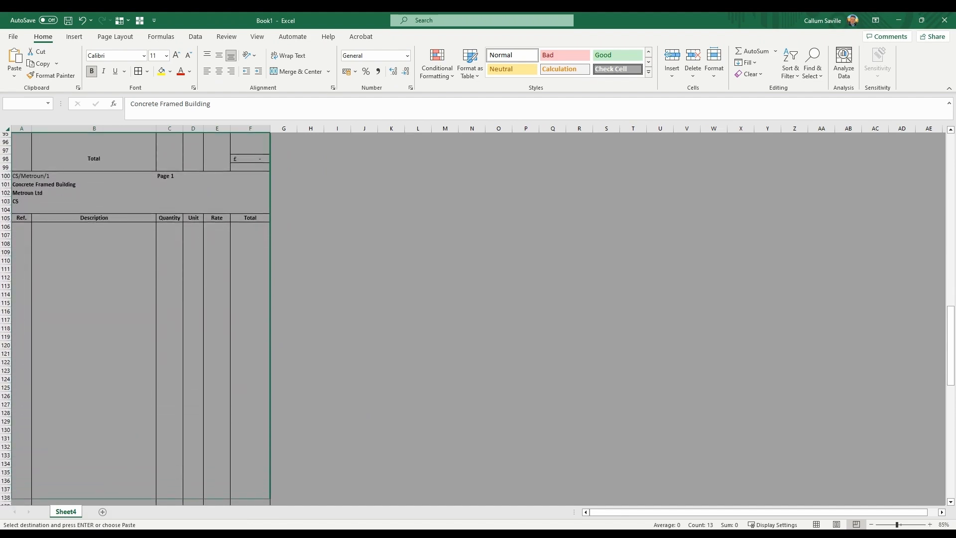
scroll("down", 3)
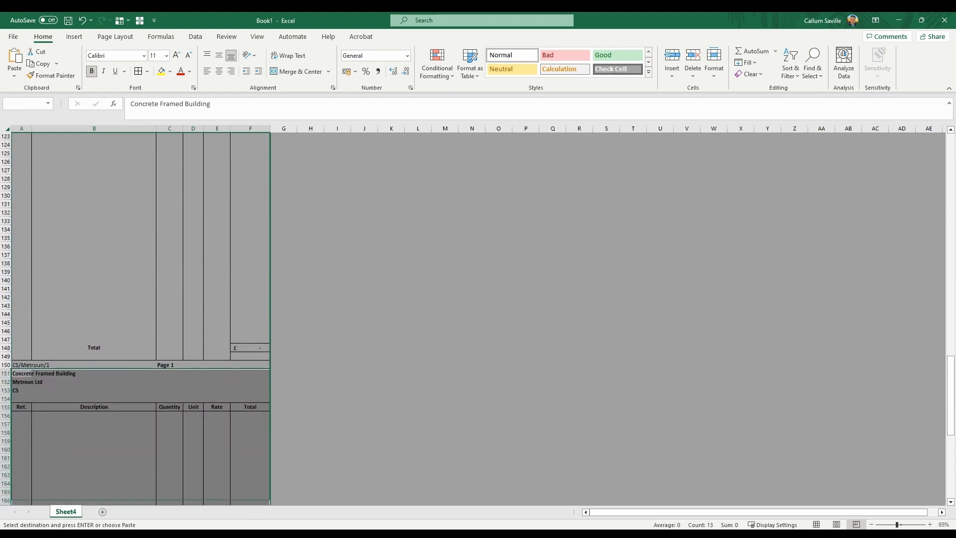
scroll("down", 3)
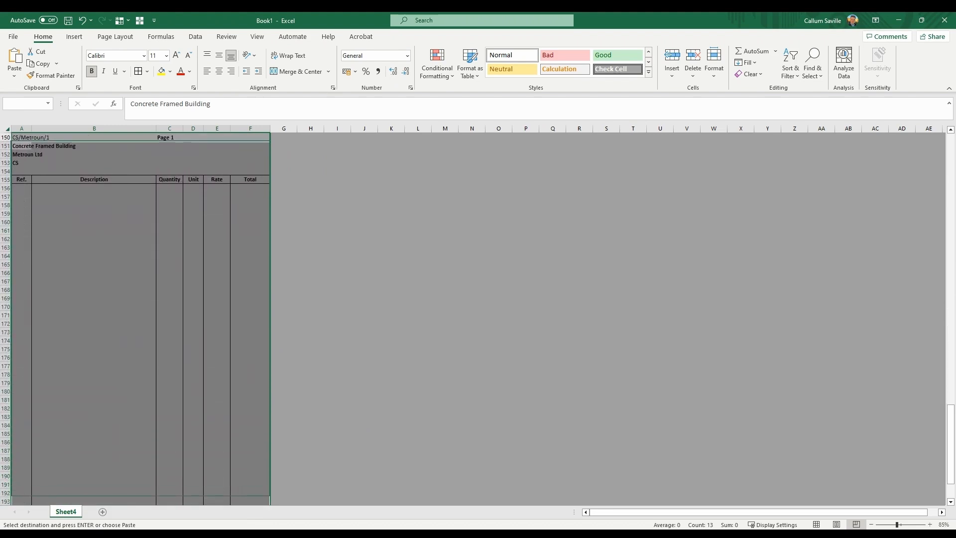
scroll("down", 3)
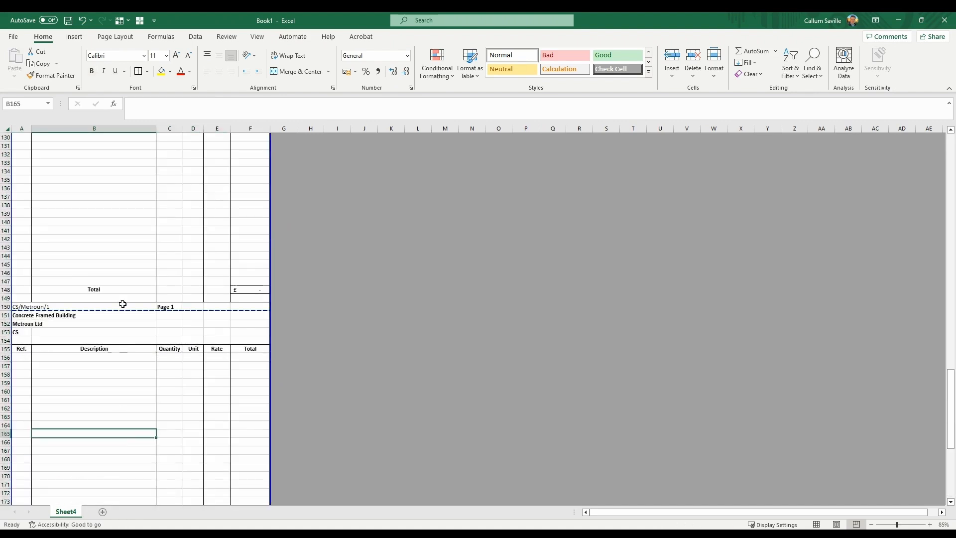
Step: Change the copied footers from Page 1 to Page 2, Page 3 and Page 4
scroll("down", 3)
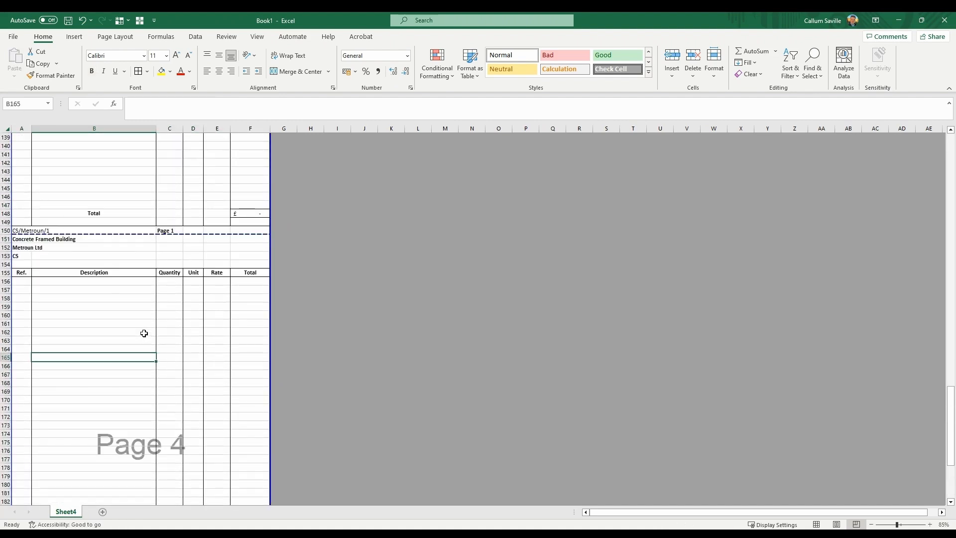
scroll("up", 3)
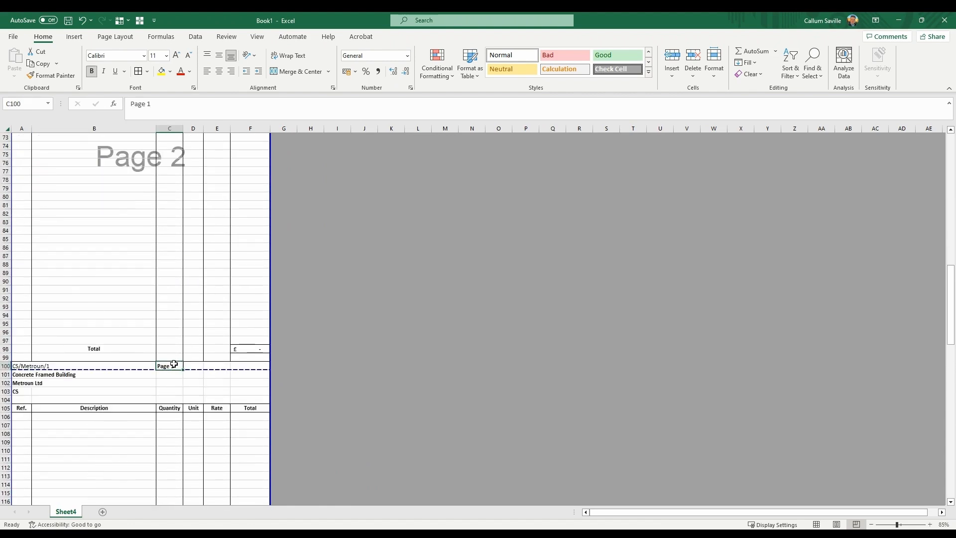
double_click(169, 365)
type("2")
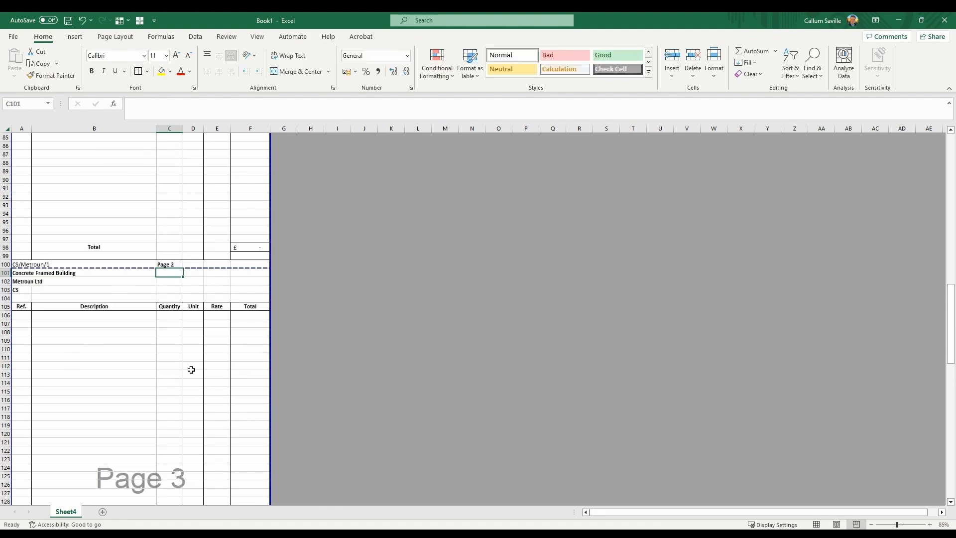
scroll("down", 3)
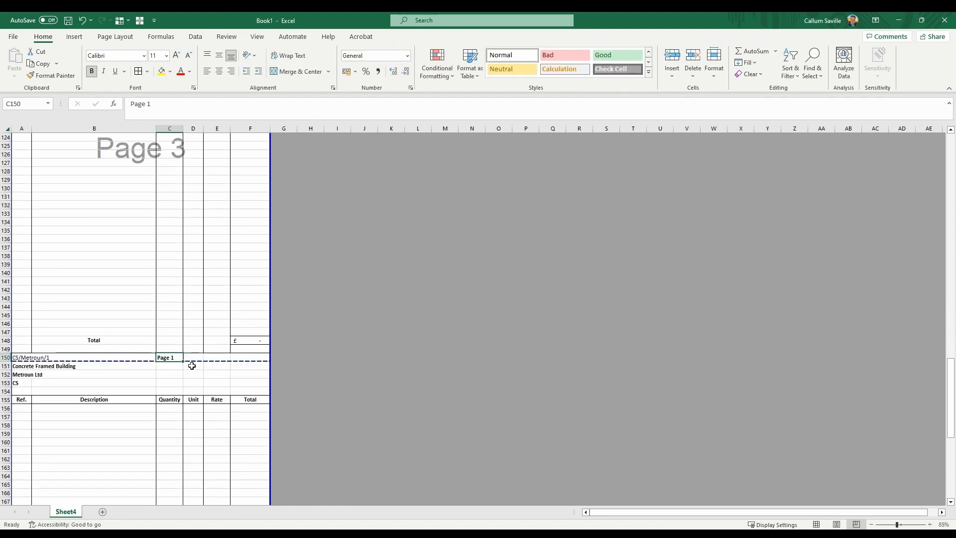
double_click(169, 357)
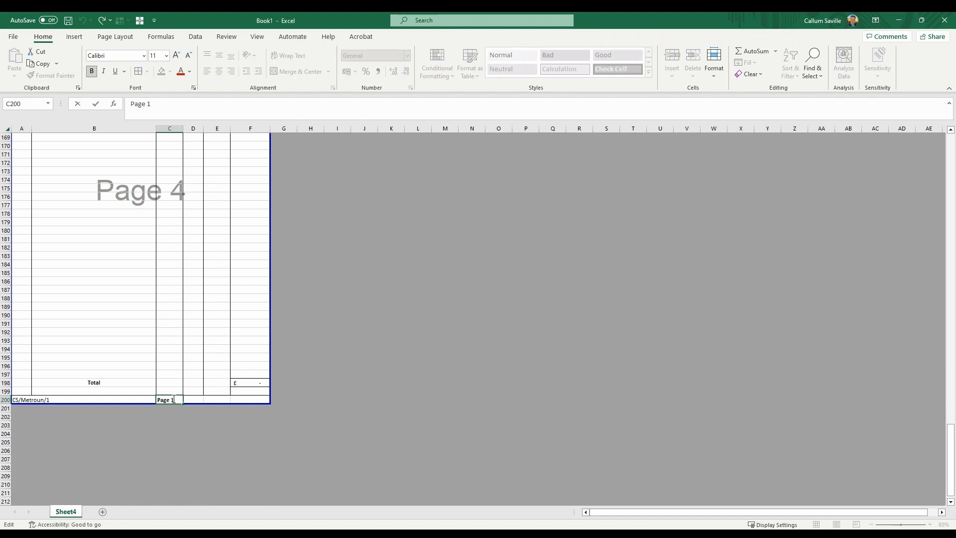
key("Return")
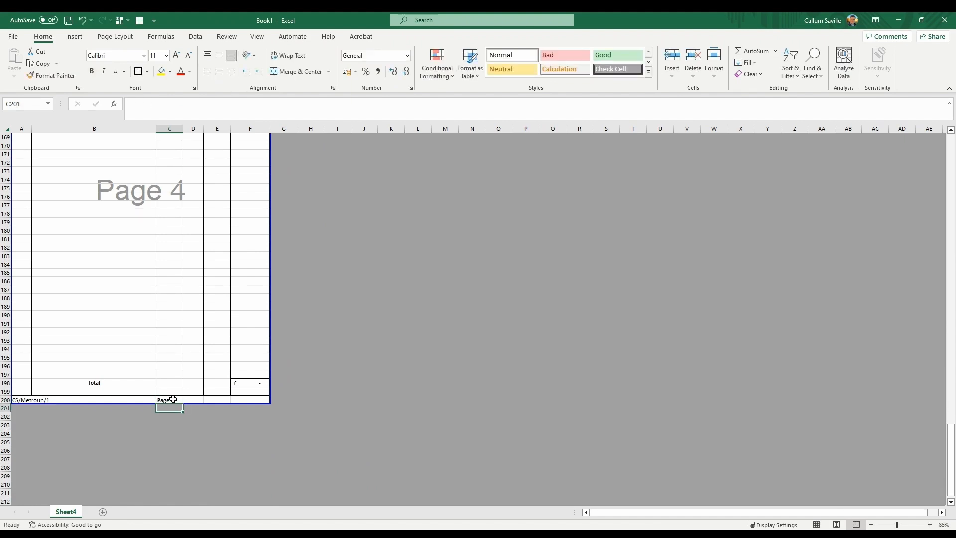
Step: Show the bill in Print preview and advance to page 4, with page-number footers visible
left_click(12, 37)
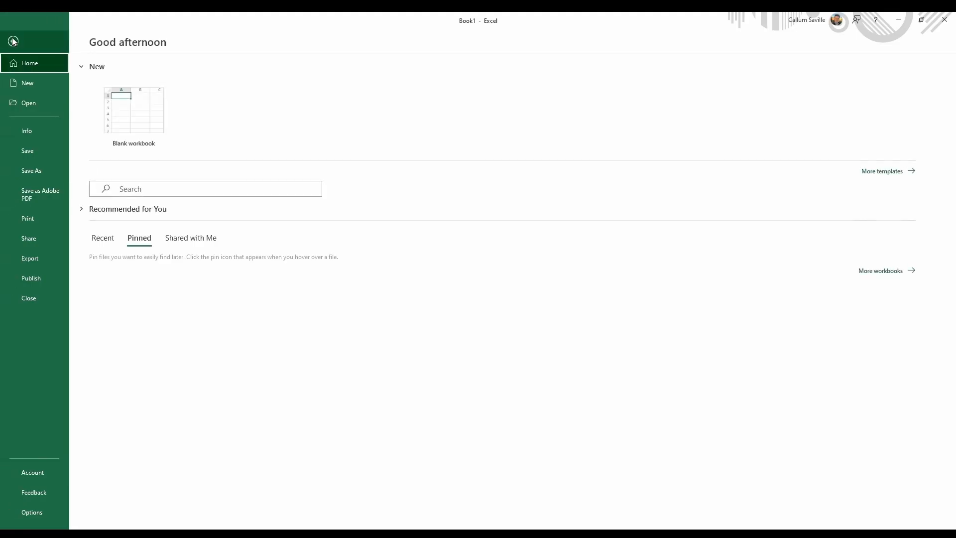
left_click(28, 218)
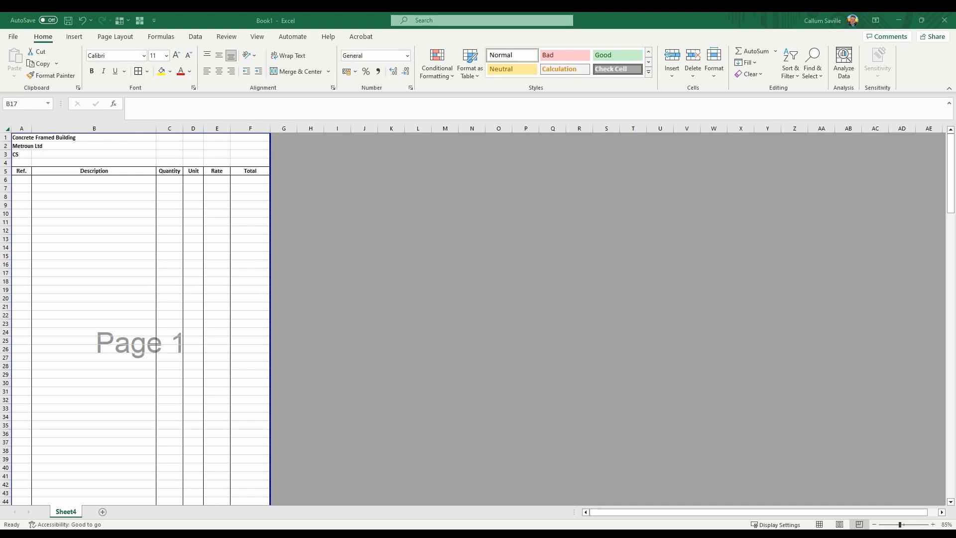
key("ctrl+p")
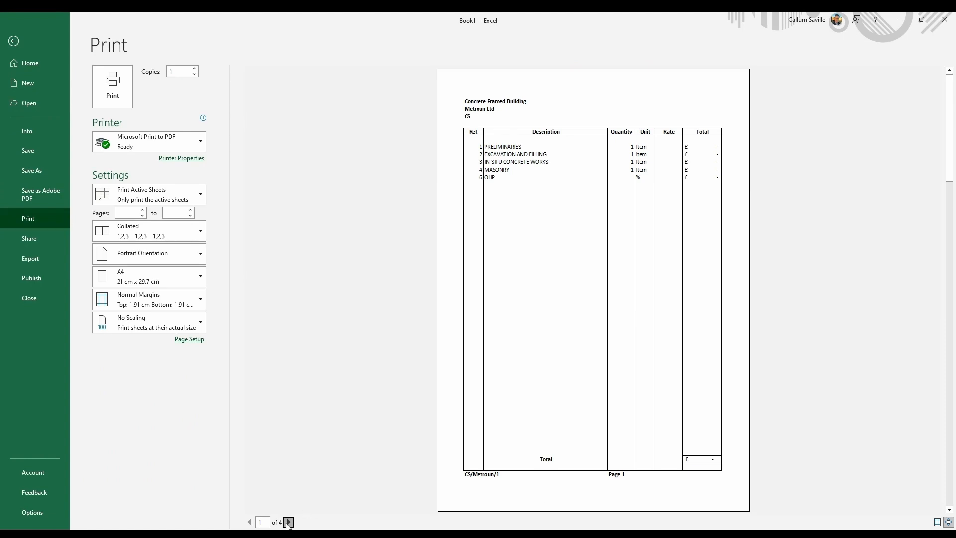
left_click(287, 523)
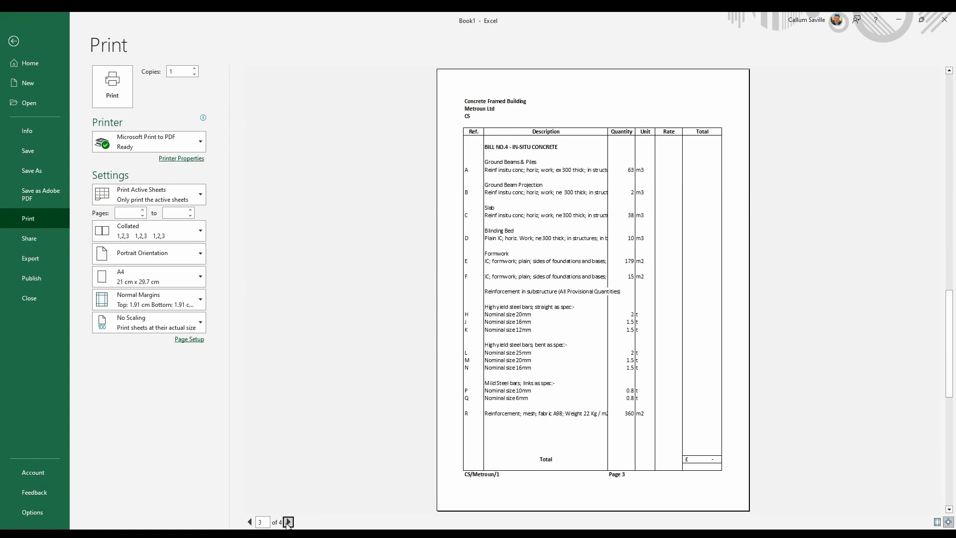
left_click(288, 523)
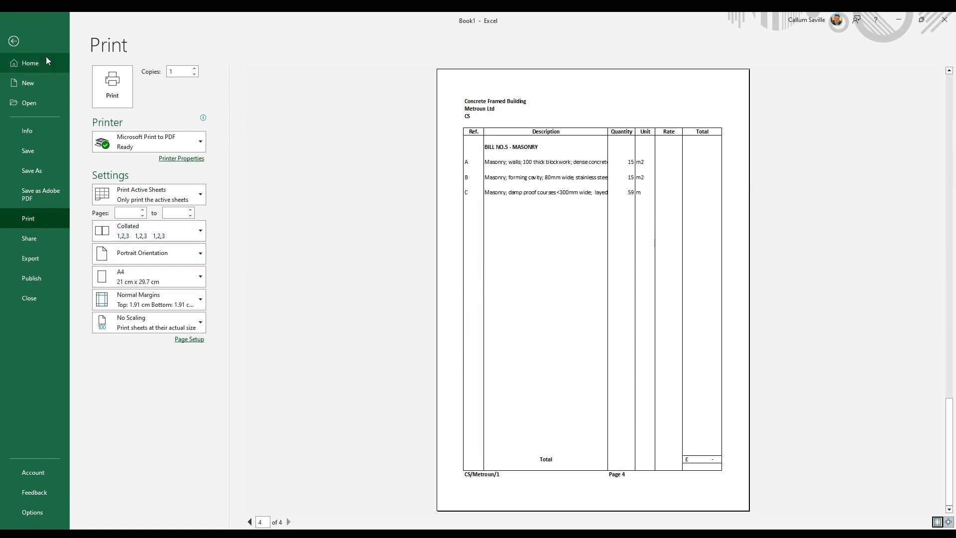